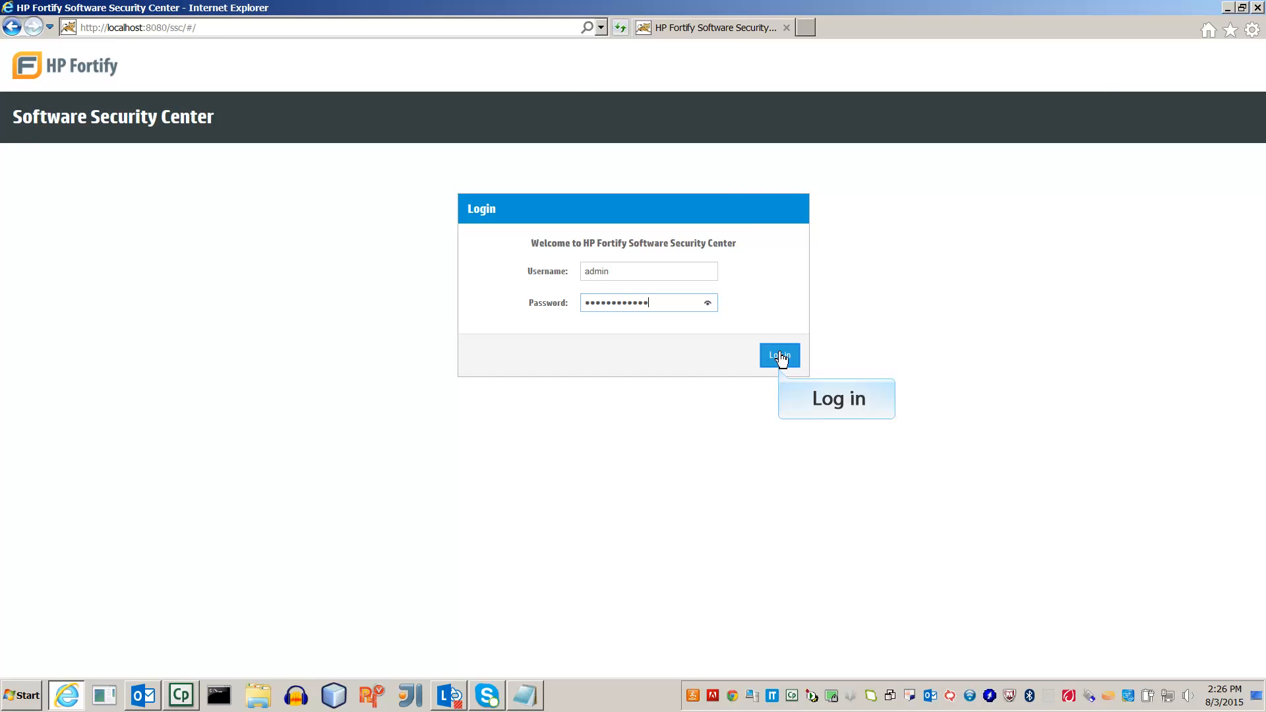
Log in as admin and go to Administration > Templates > Alerts.
click(778, 356)
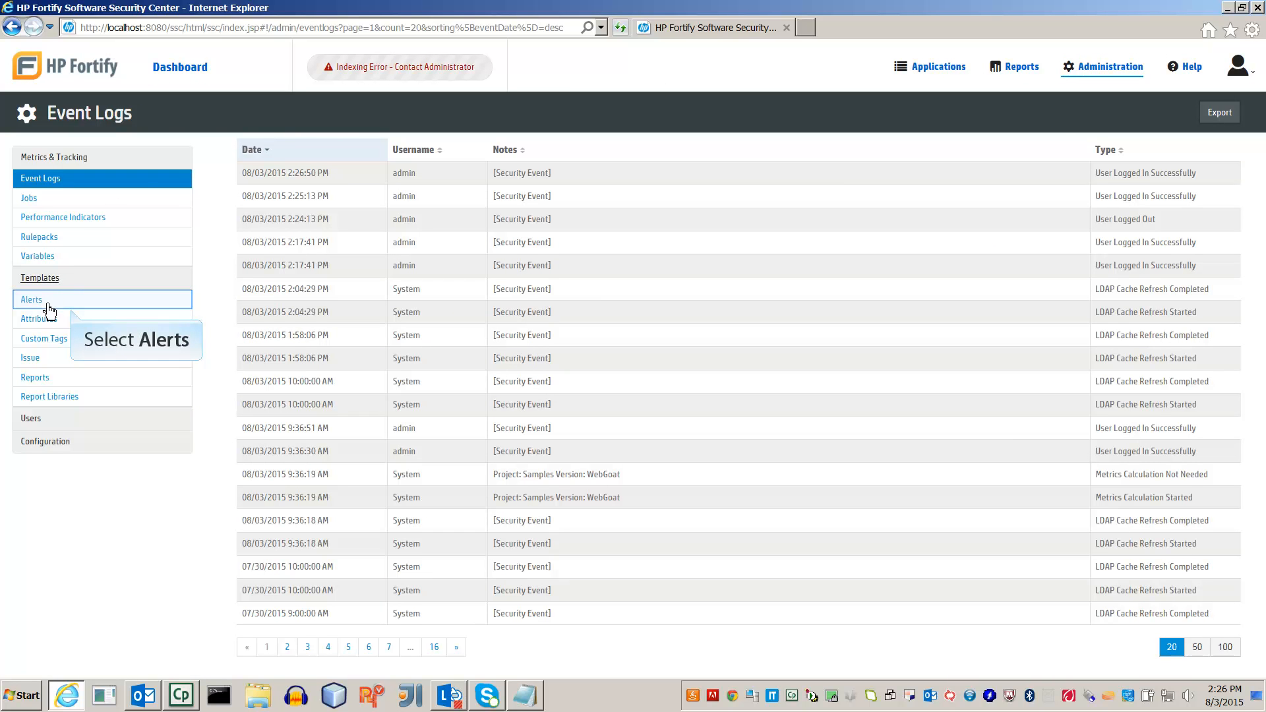
click(32, 299)
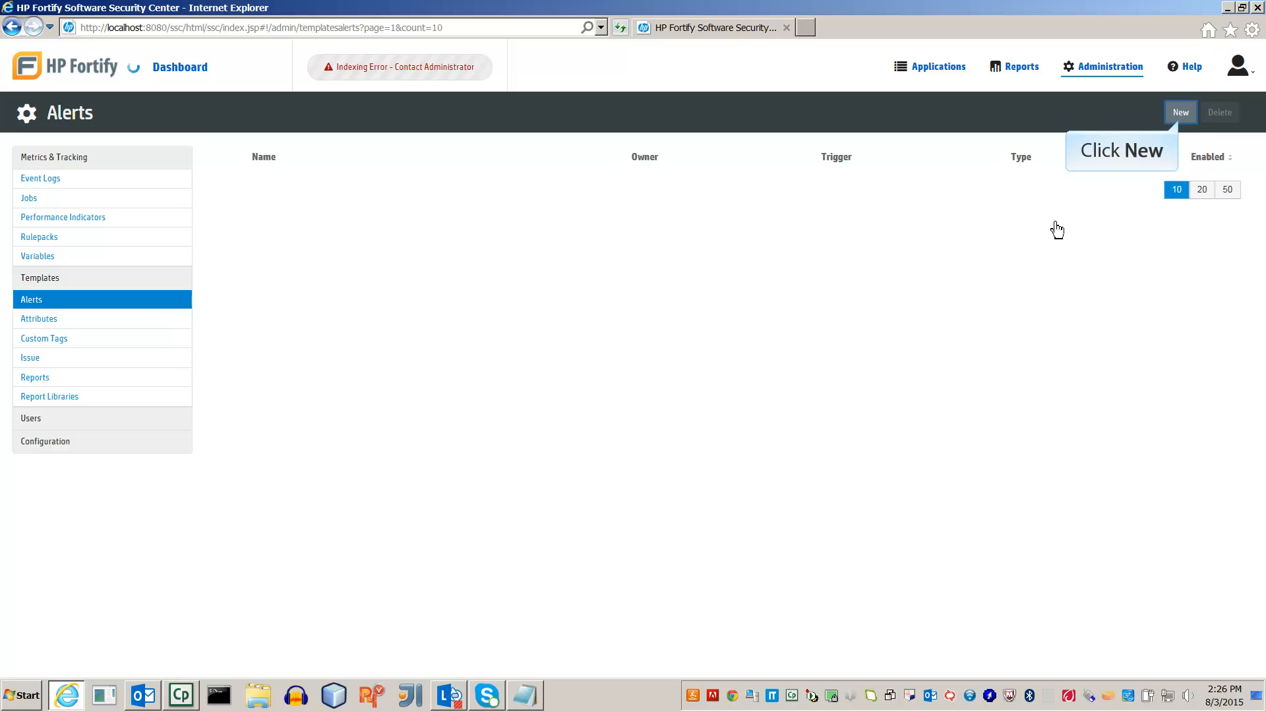
Create a new alert named 'Demo Alert' described 'This alert is to showcase functionality'.
click(1178, 112)
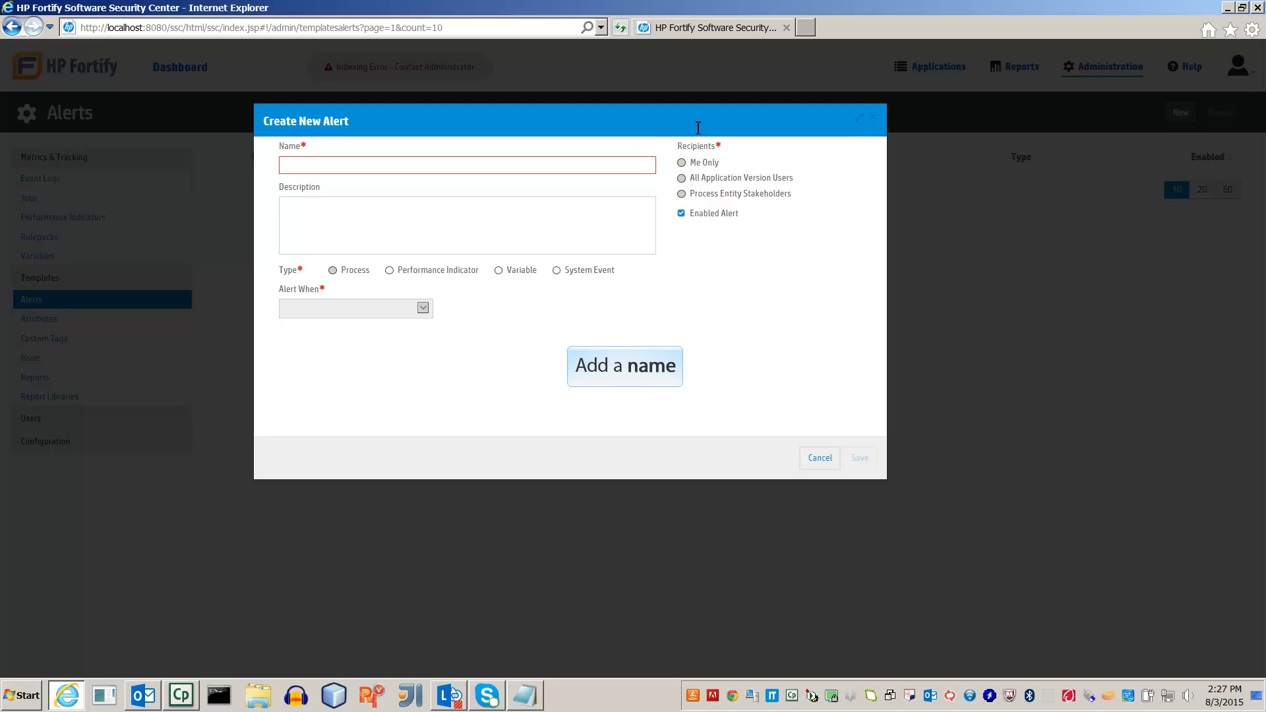
text(Demo)
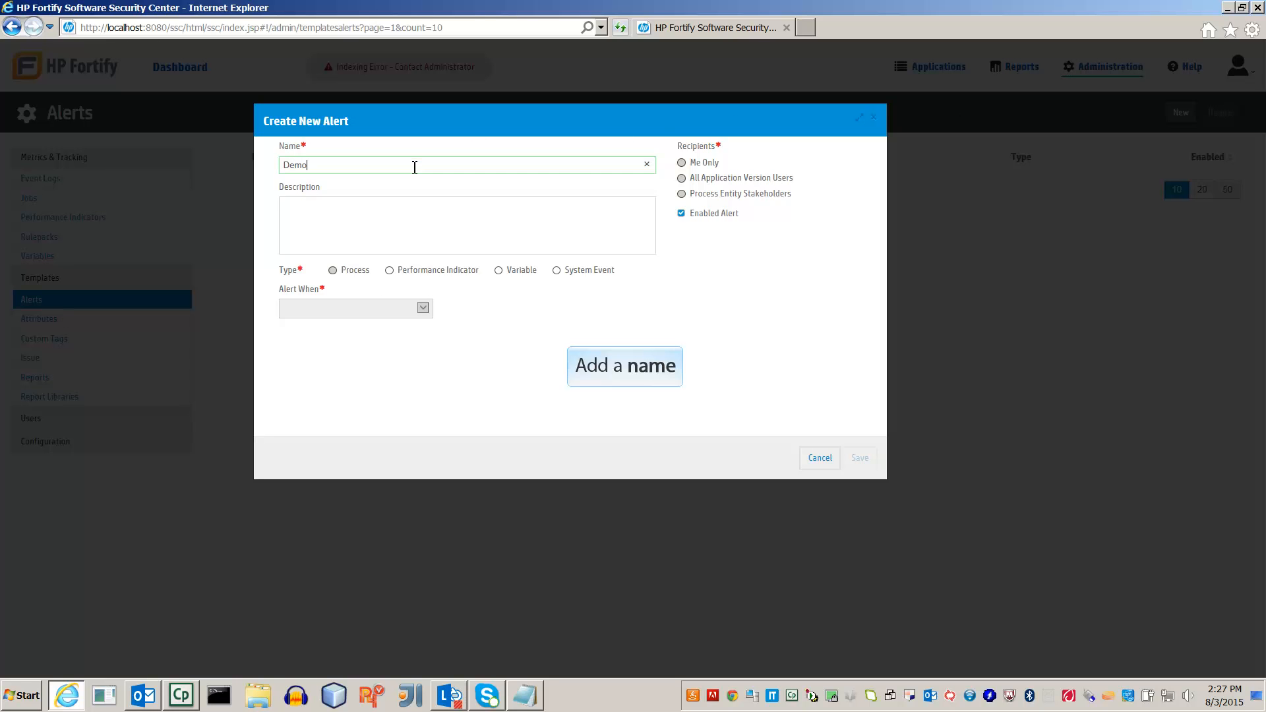
text(Alert)
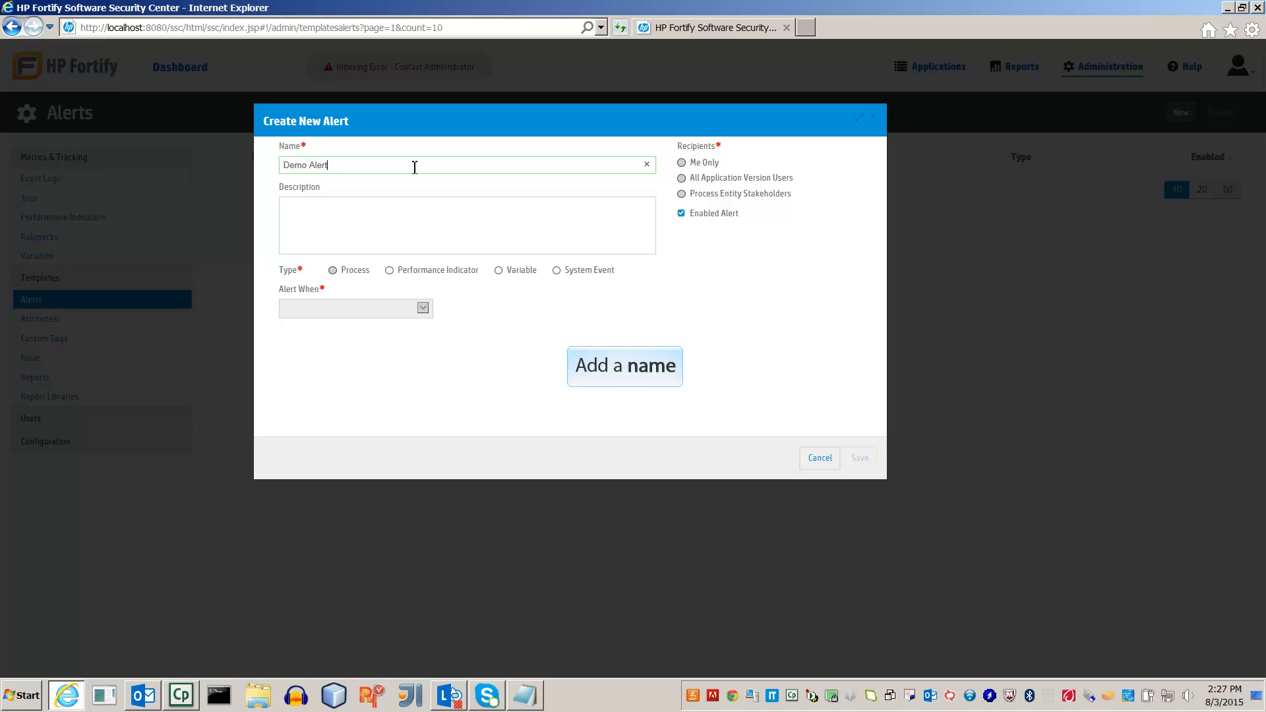
text(This alert is)
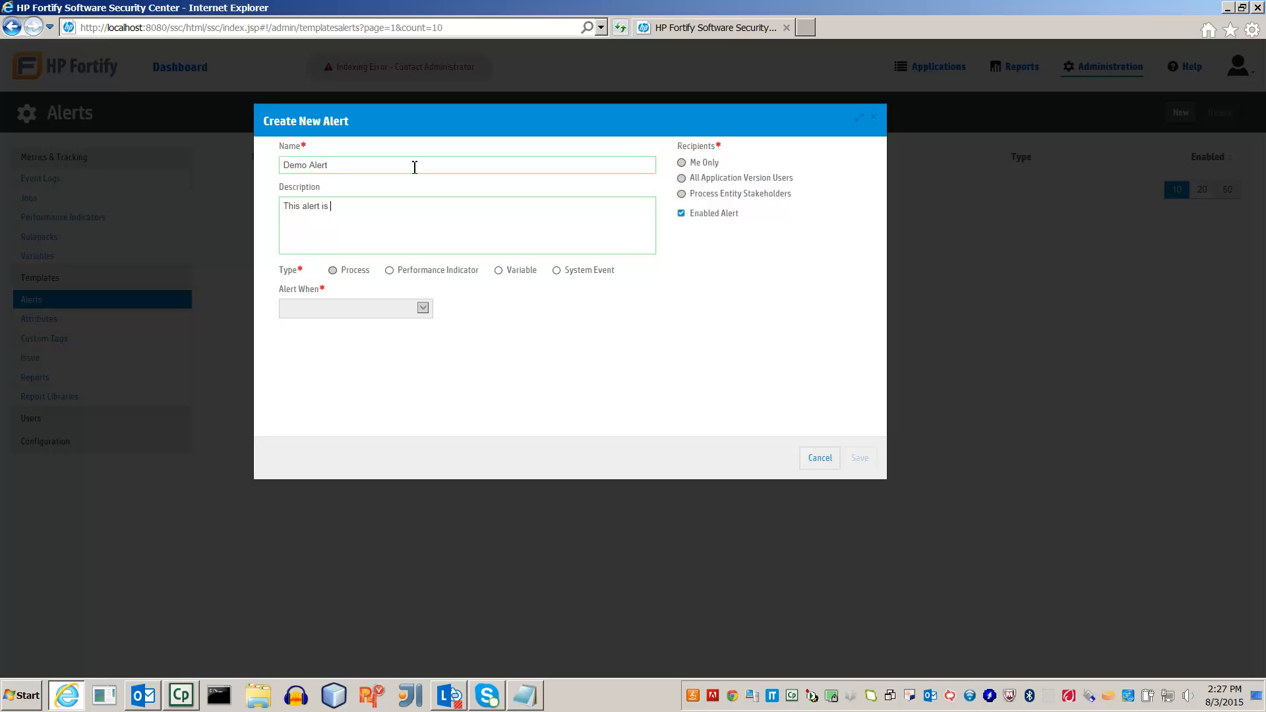
text(to showcase func)
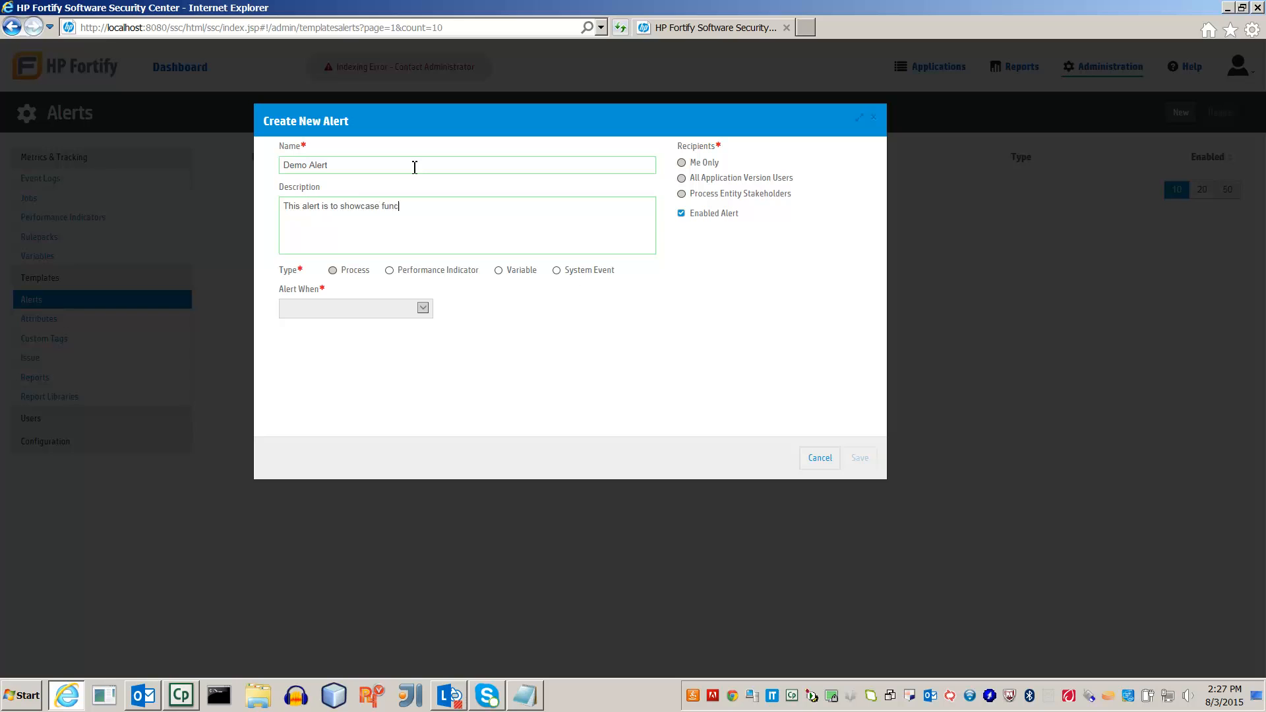
text(tionality)
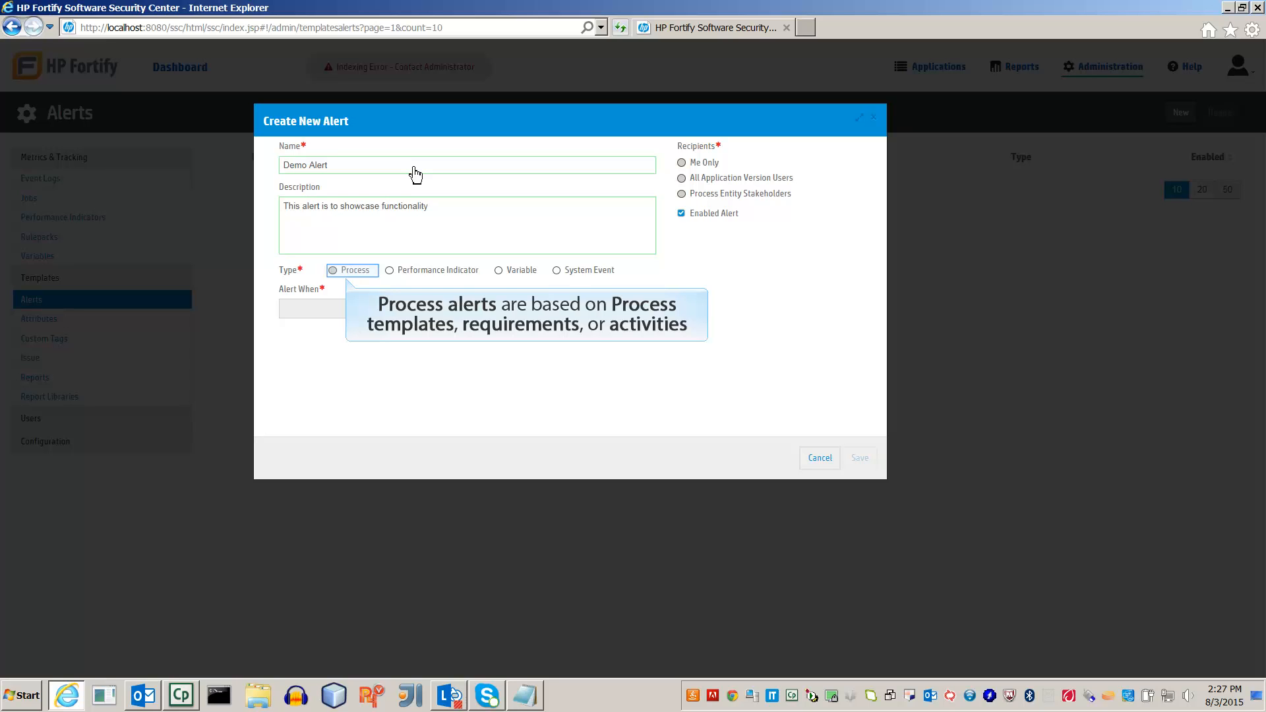
mouse_move(383, 179)
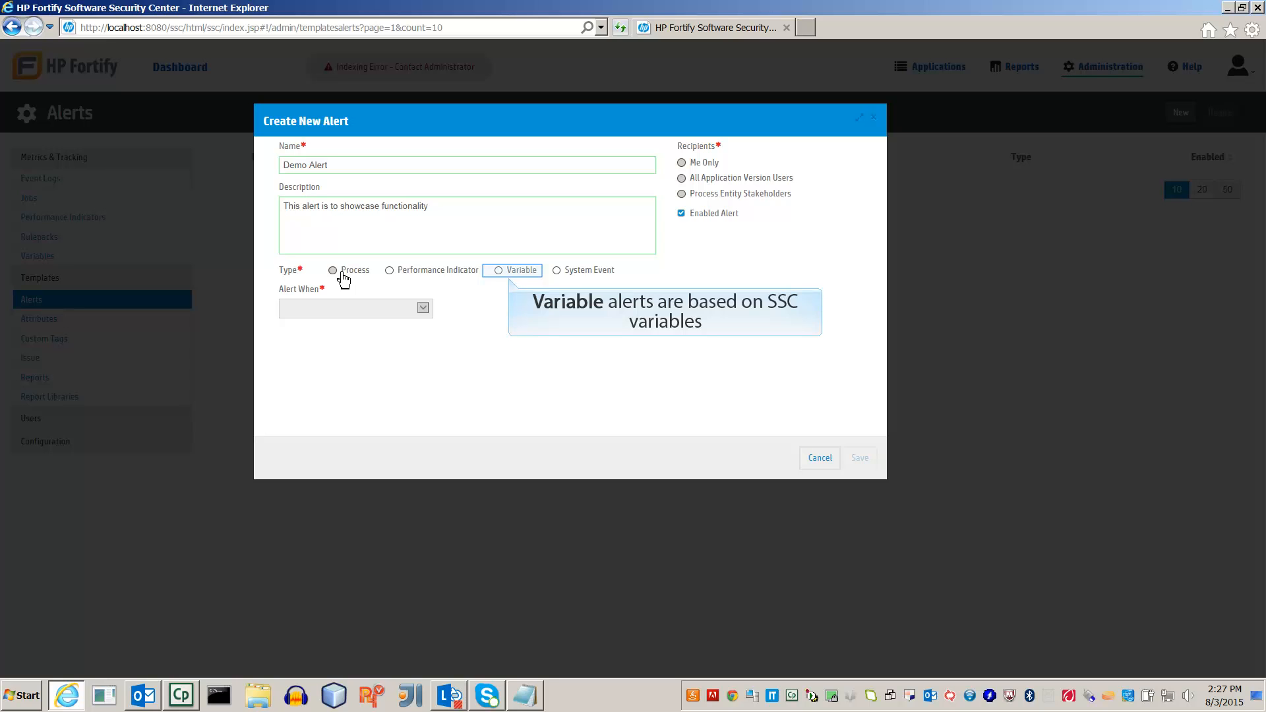
mouse_move(504, 282)
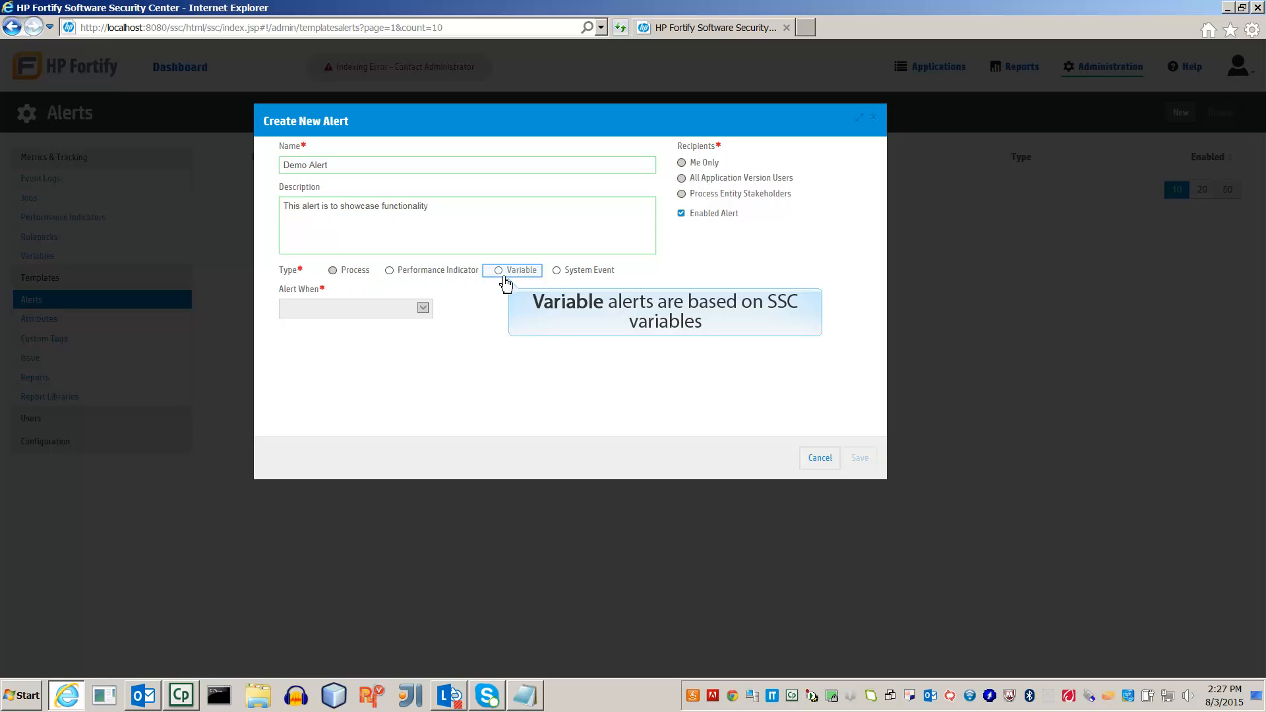
mouse_move(588, 269)
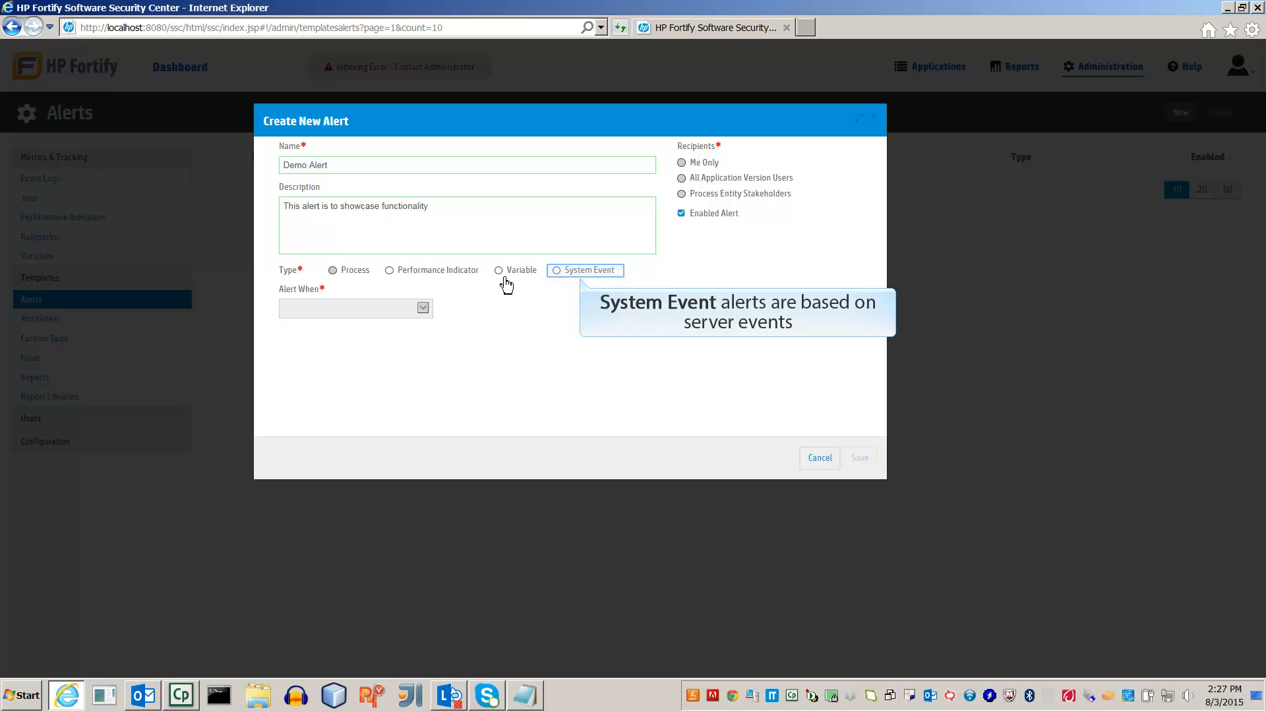
mouse_move(538, 285)
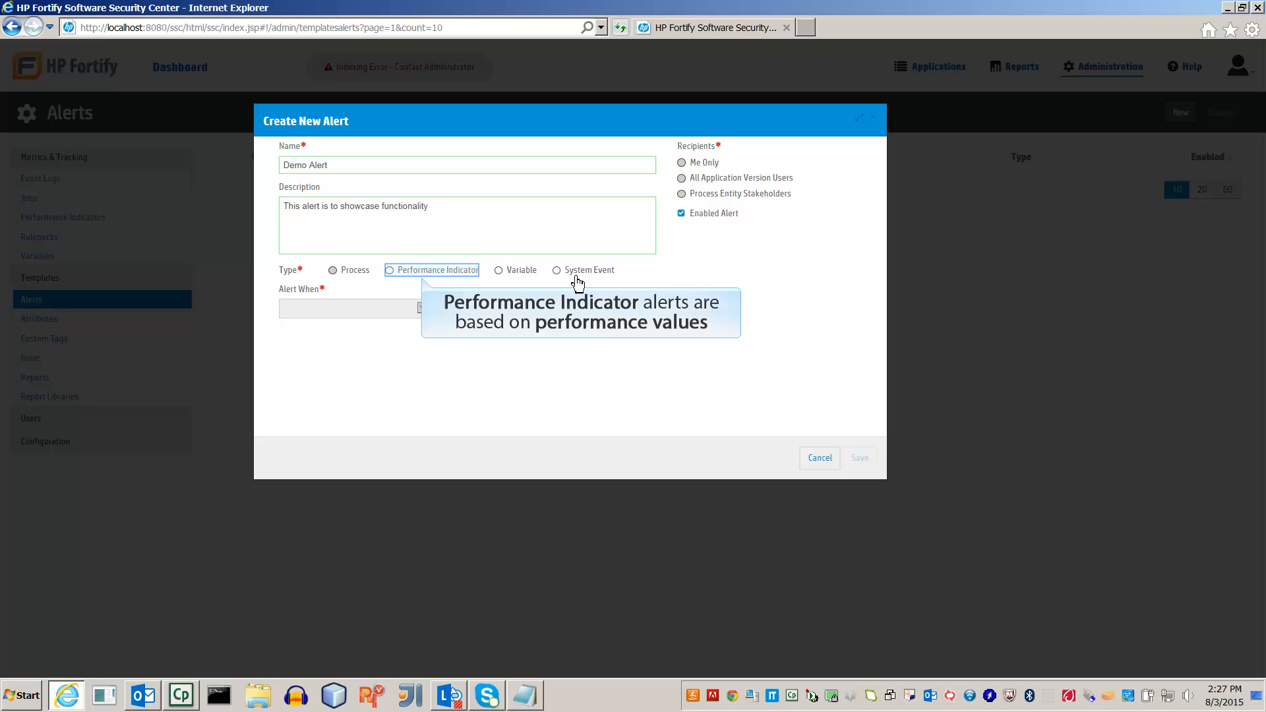
Set the Demo Alert type to Performance Indicator.
click(388, 269)
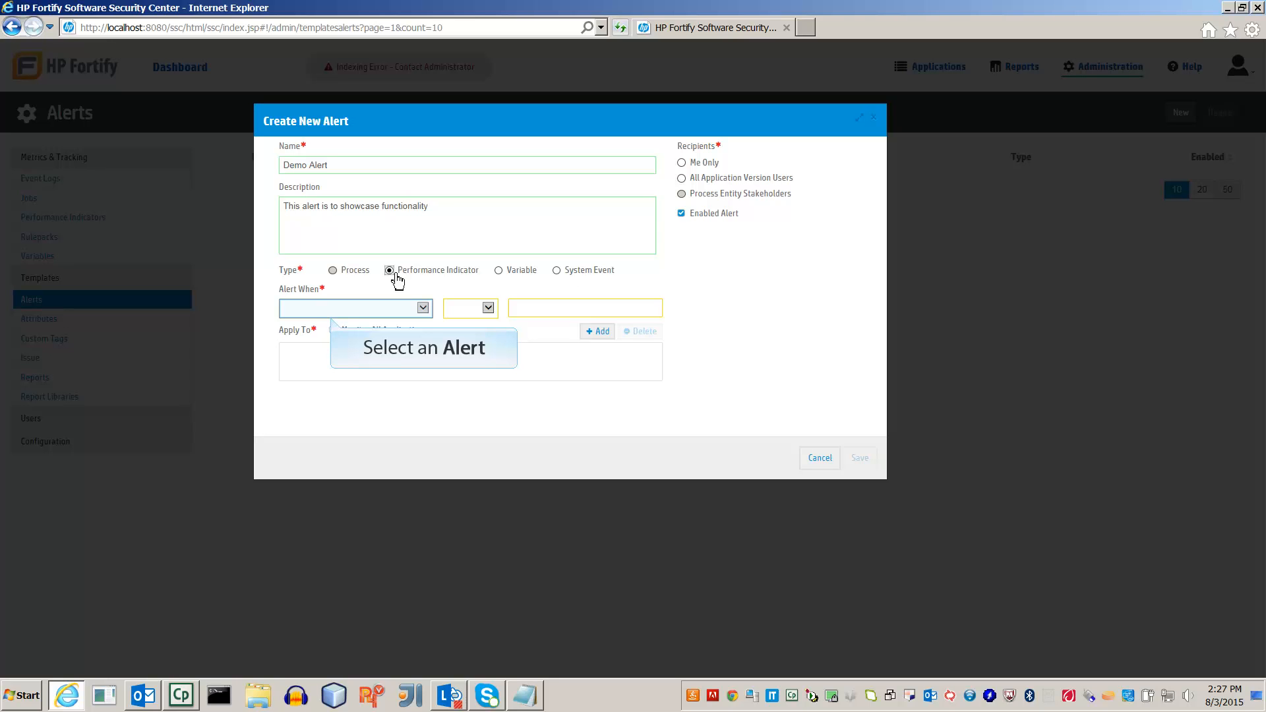
Set the Alert When condition to High Priority Issues with the '>' comparison.
click(355, 307)
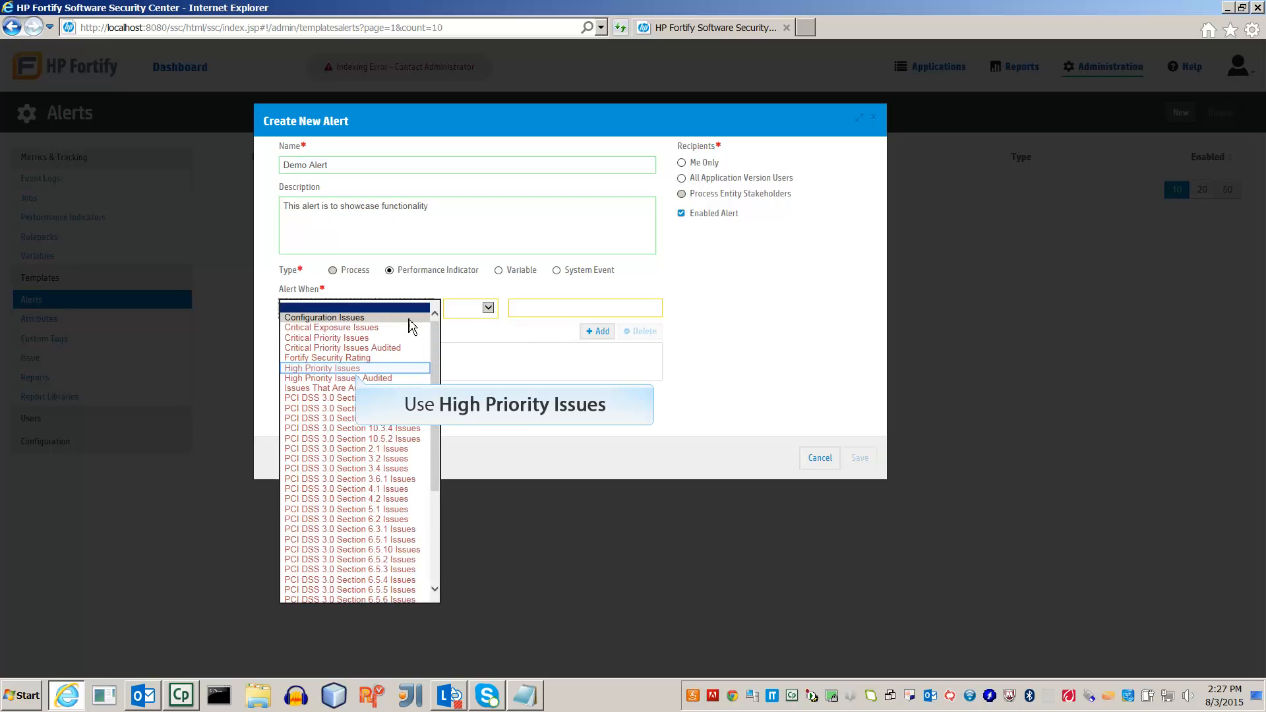
click(322, 368)
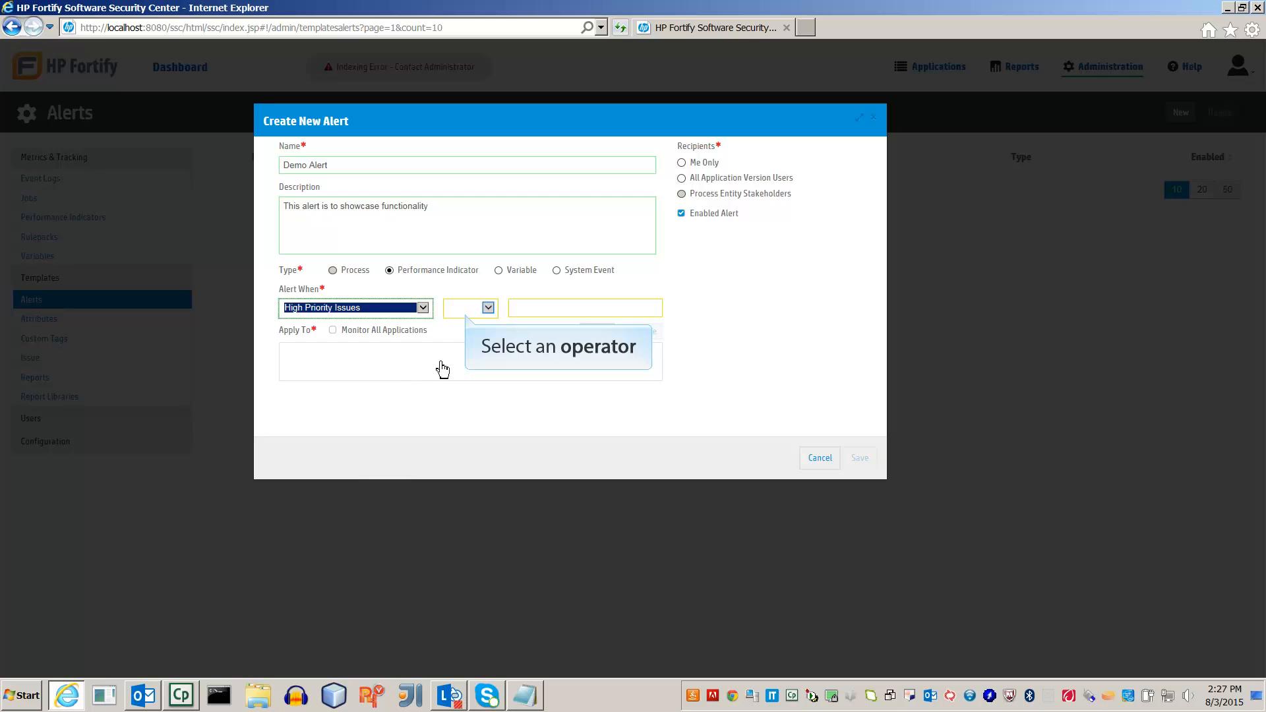
click(487, 307)
text(10)
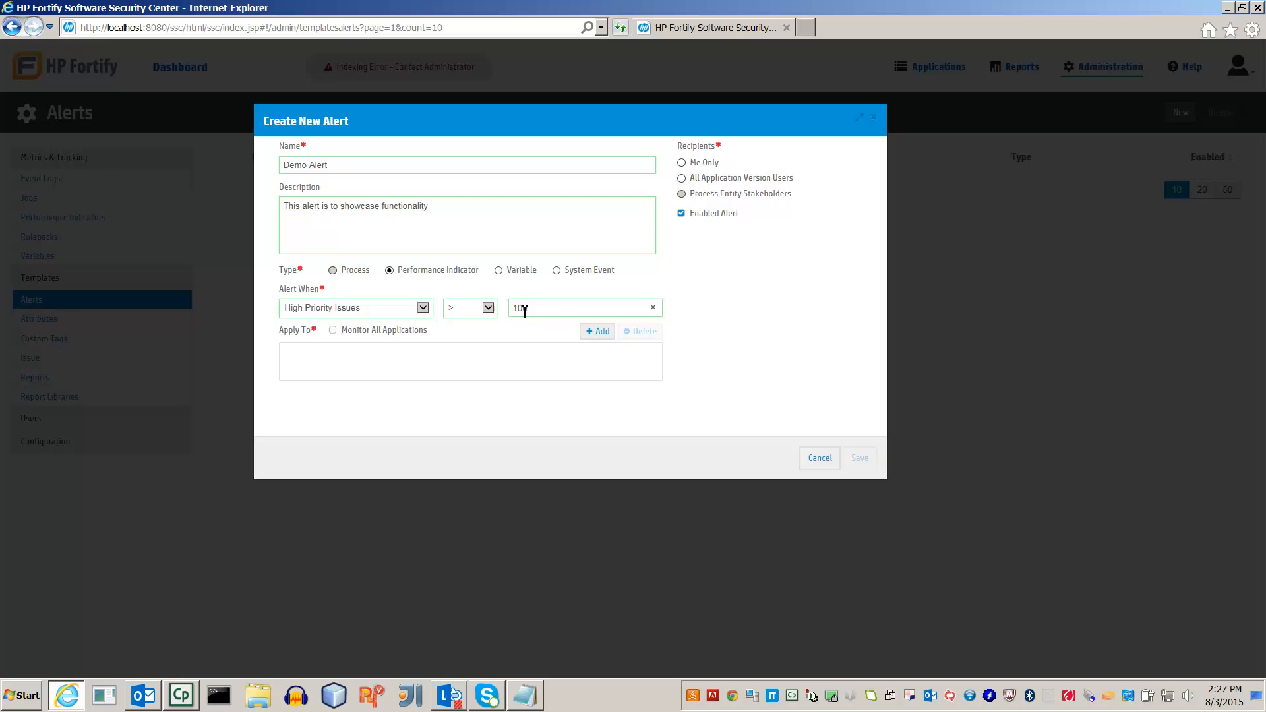
mouse_move(700, 162)
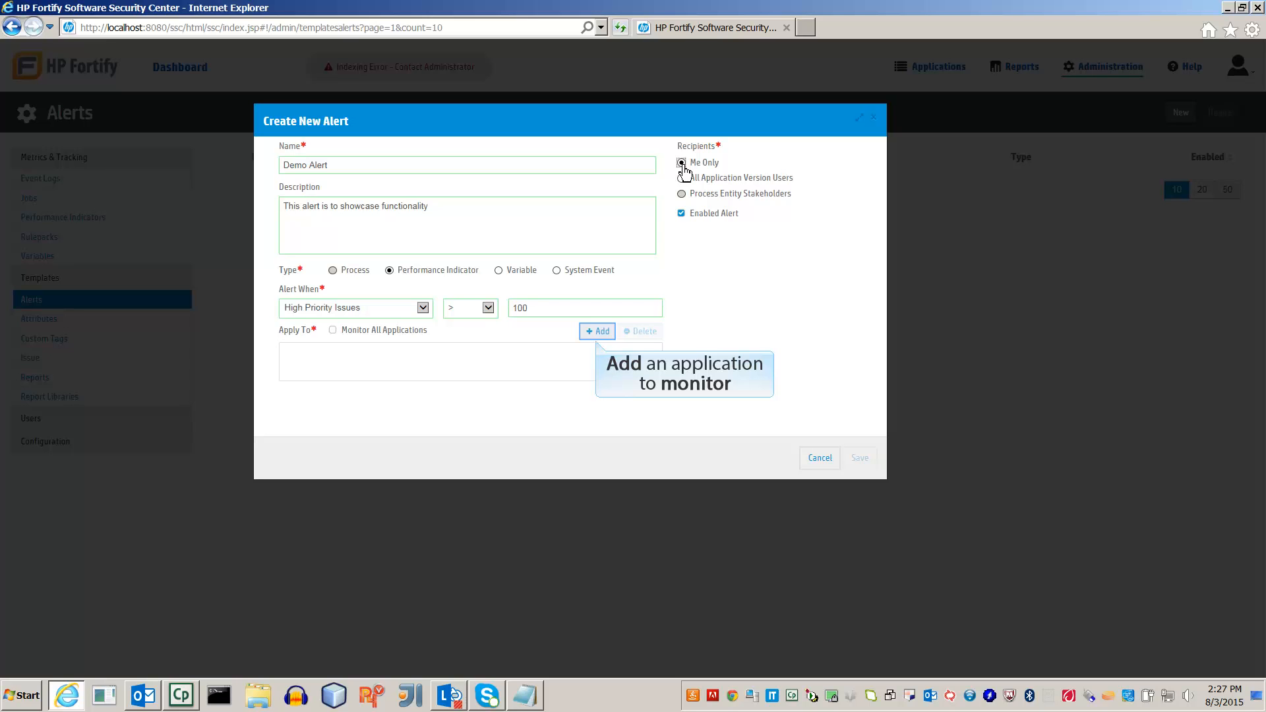
Notify Me Only and choose the Samples application's WebGoat version to monitor.
click(597, 331)
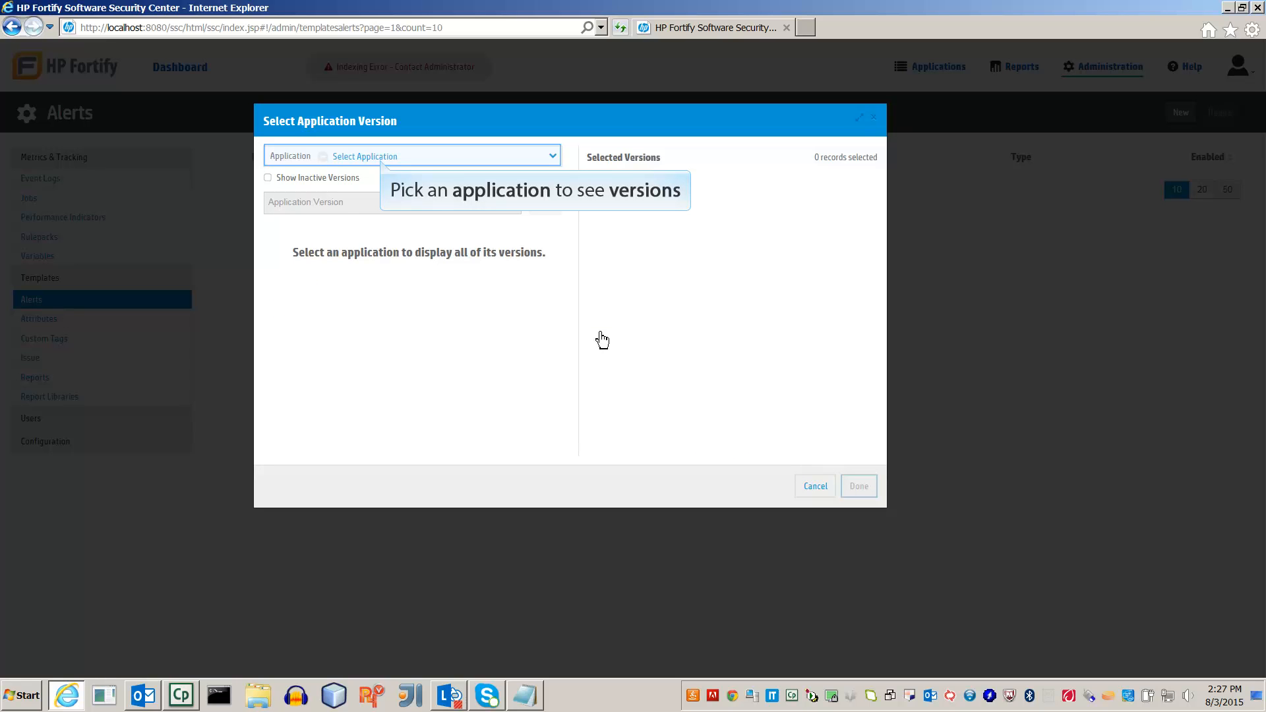
mouse_move(398, 247)
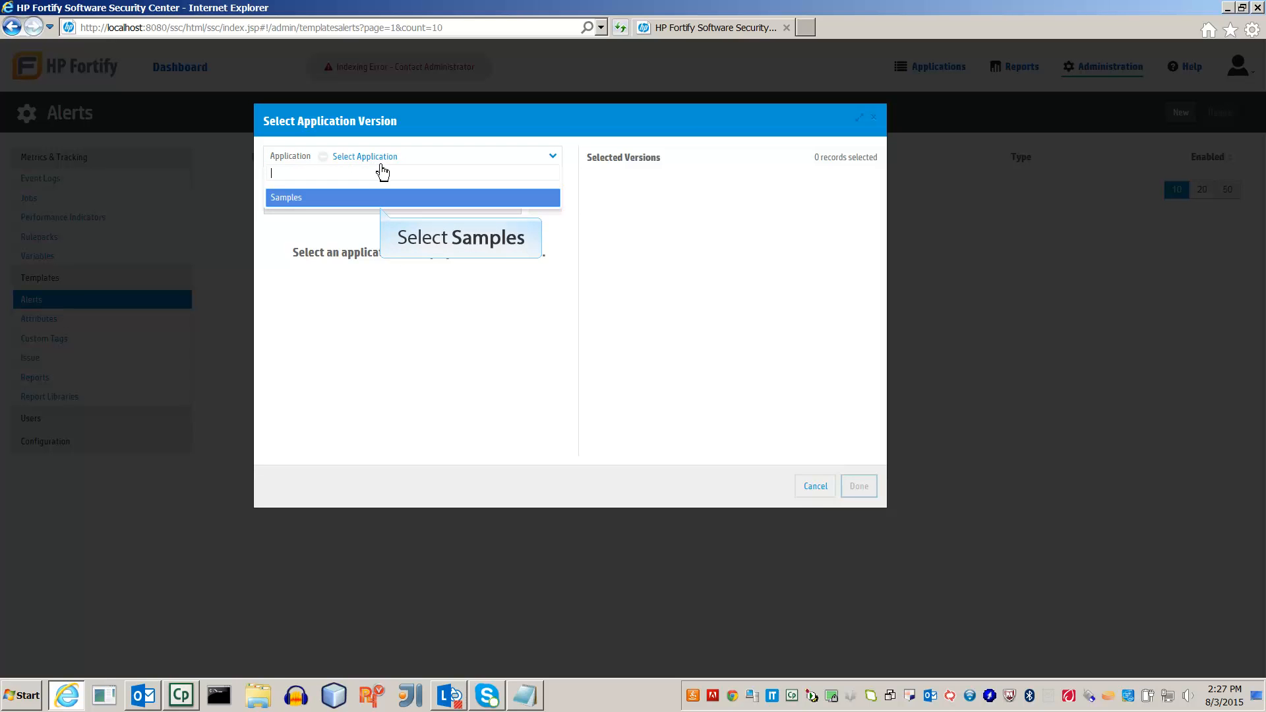
click(286, 197)
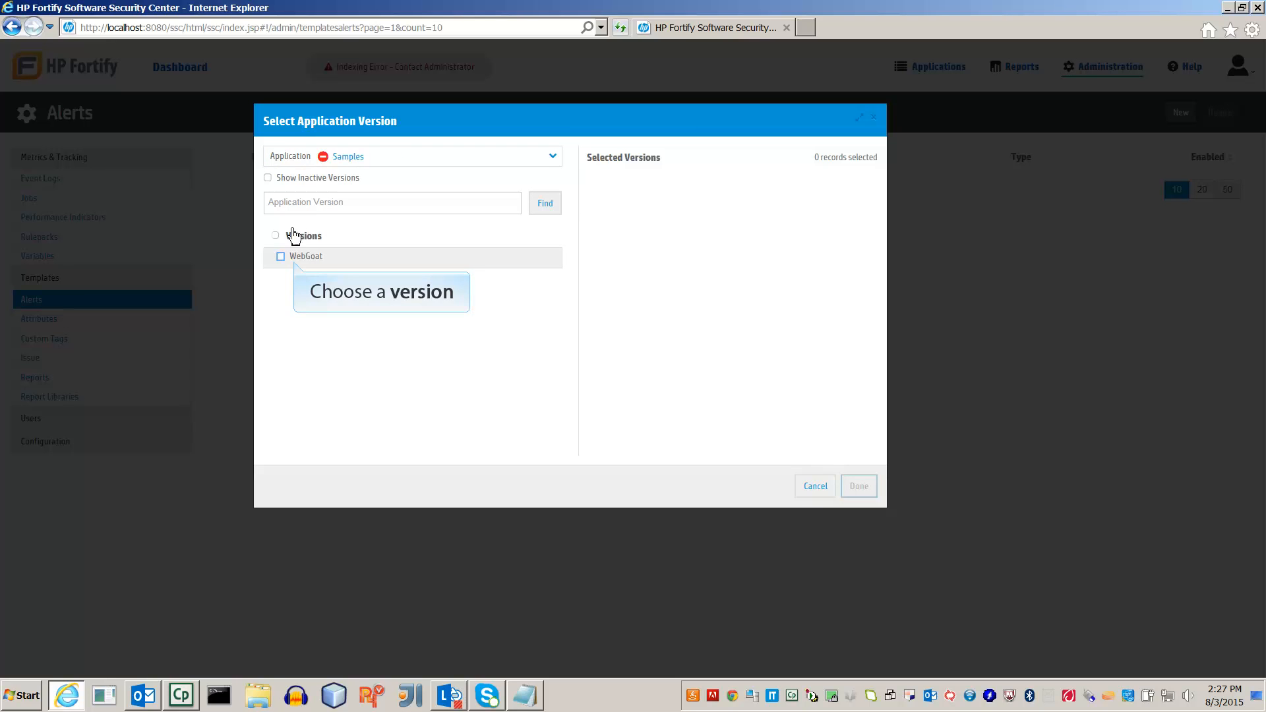
click(279, 256)
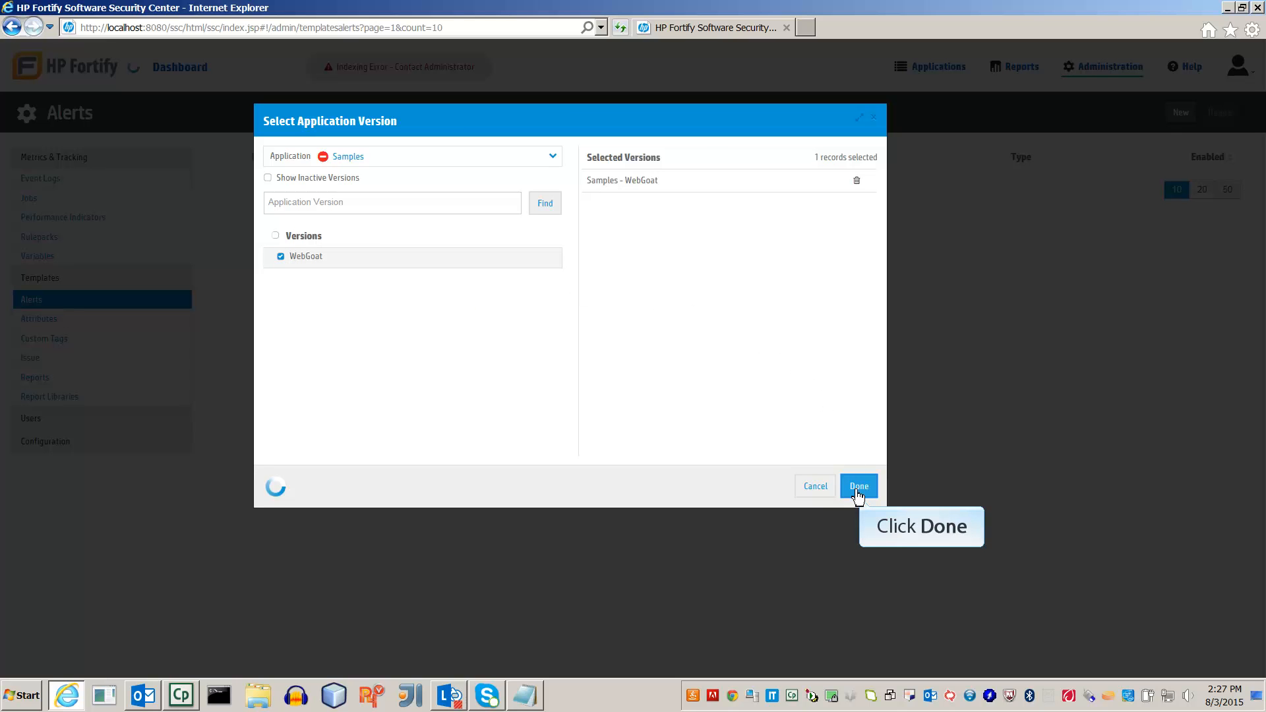
Confirm the version, apply the alert to Samples WebGoat and save it.
click(857, 485)
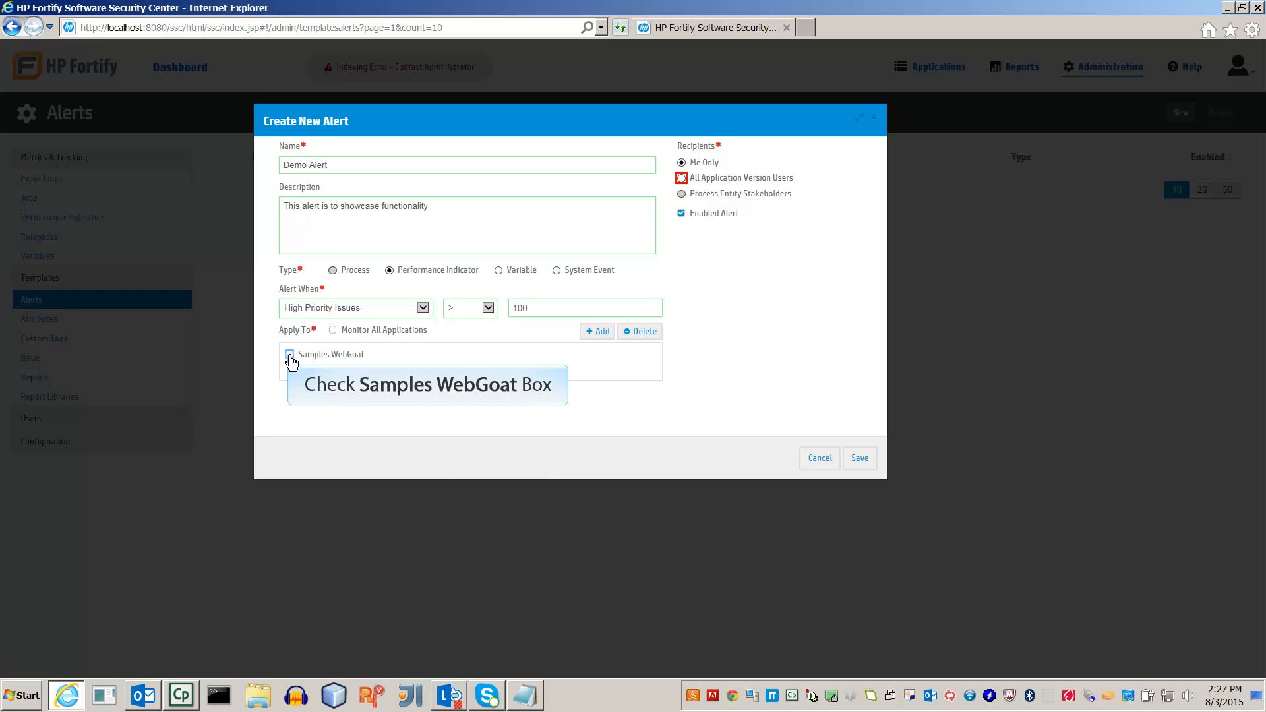
click(289, 353)
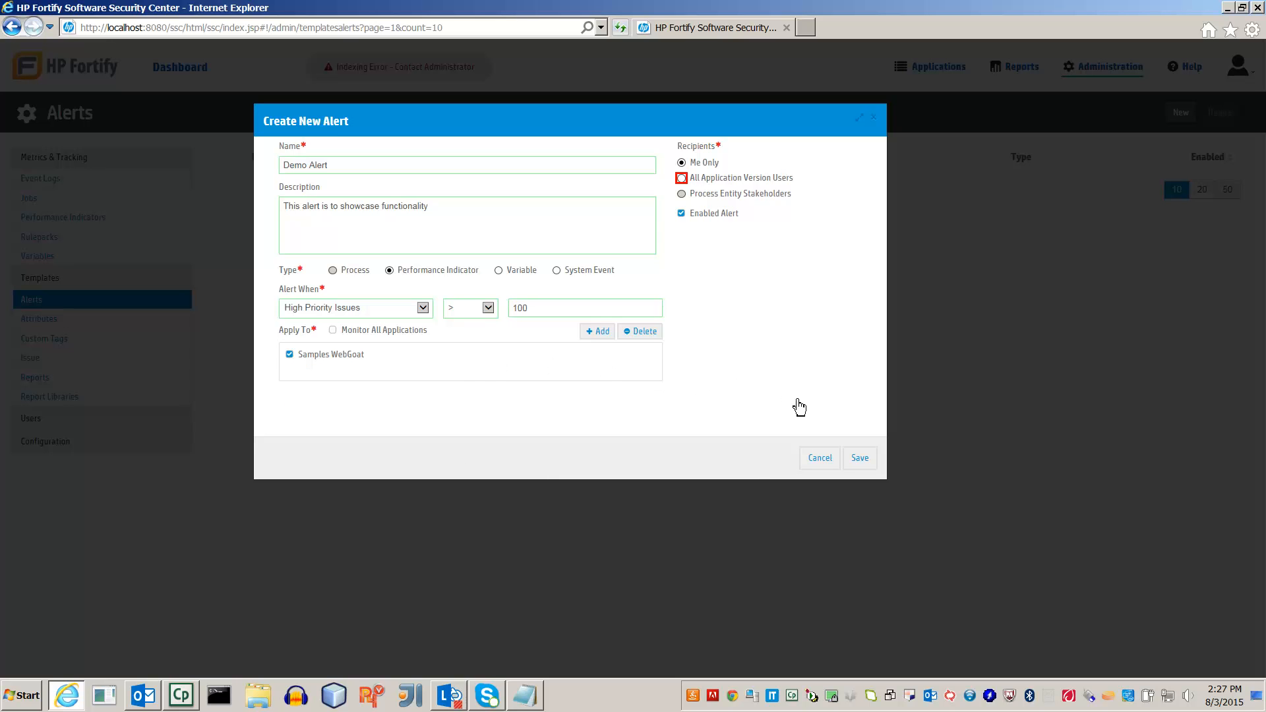
click(859, 458)
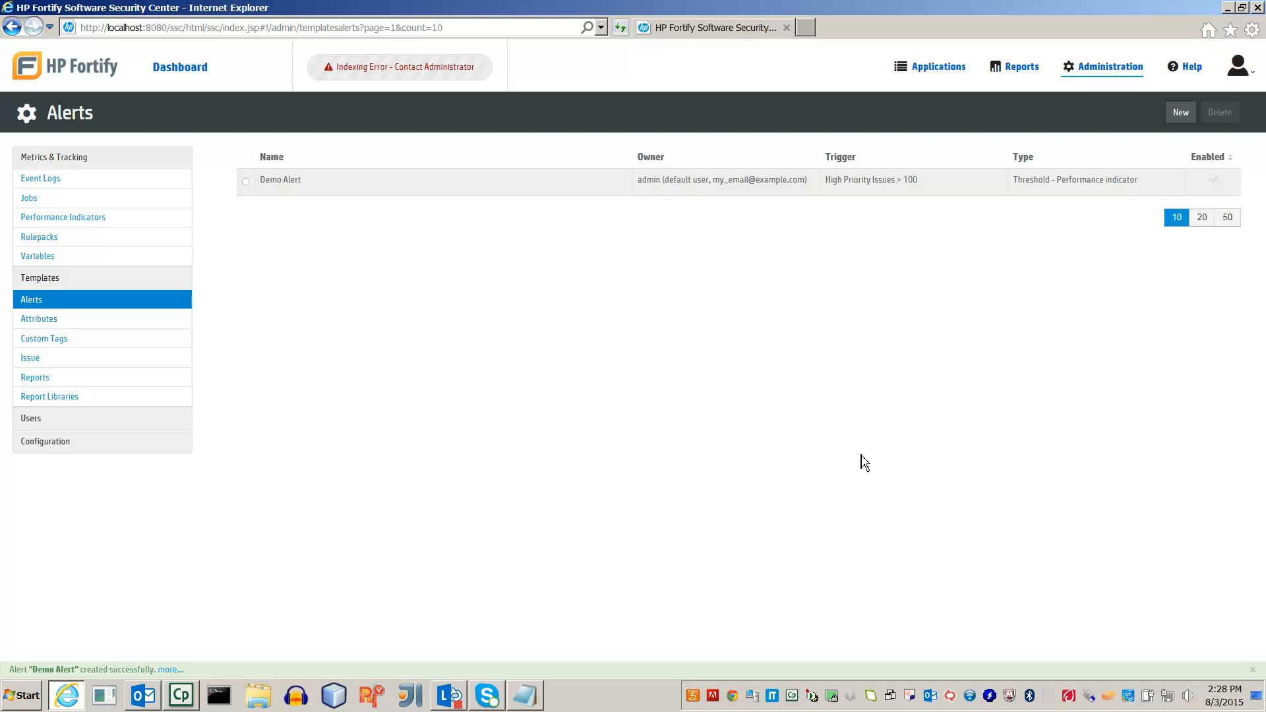